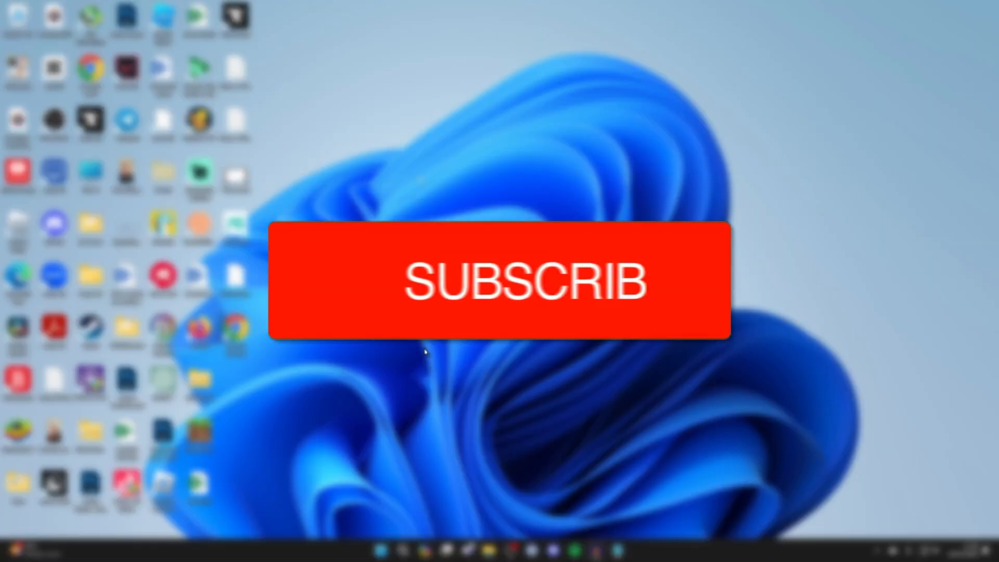
Step: Open Task Manager from search and end the Google Chrome task in Processes
left_click(501, 288)
type("task")
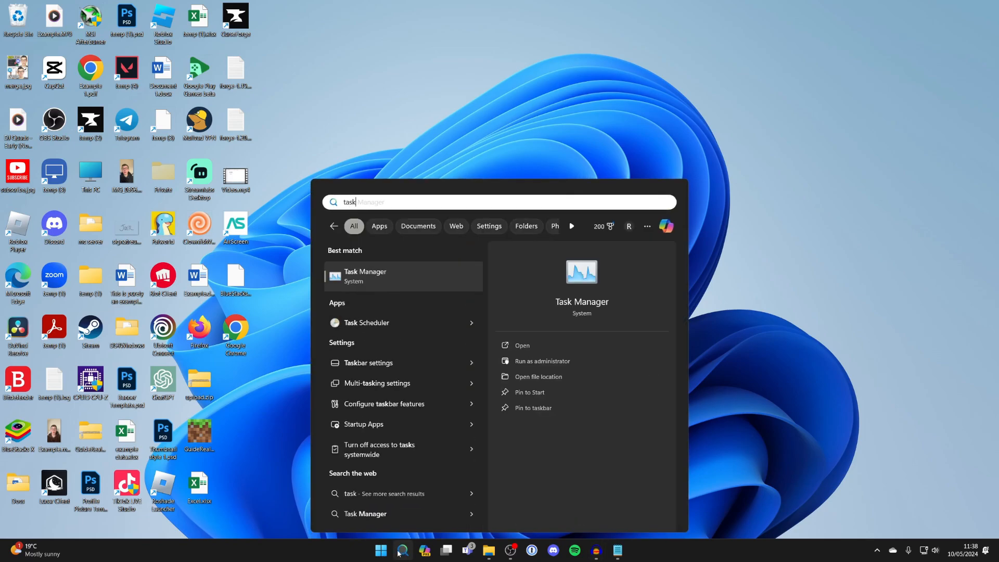
left_click(365, 276)
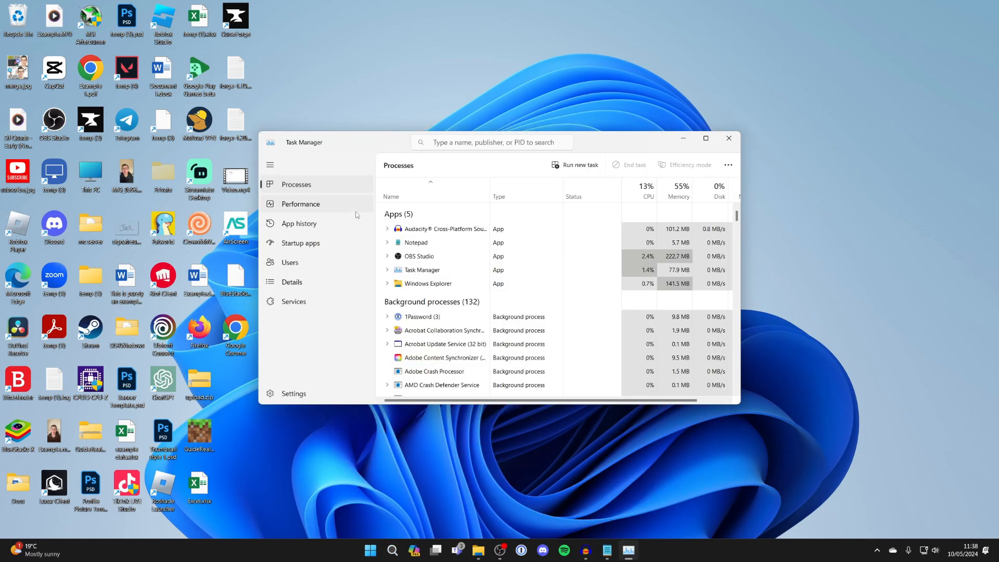
scroll("down", 3)
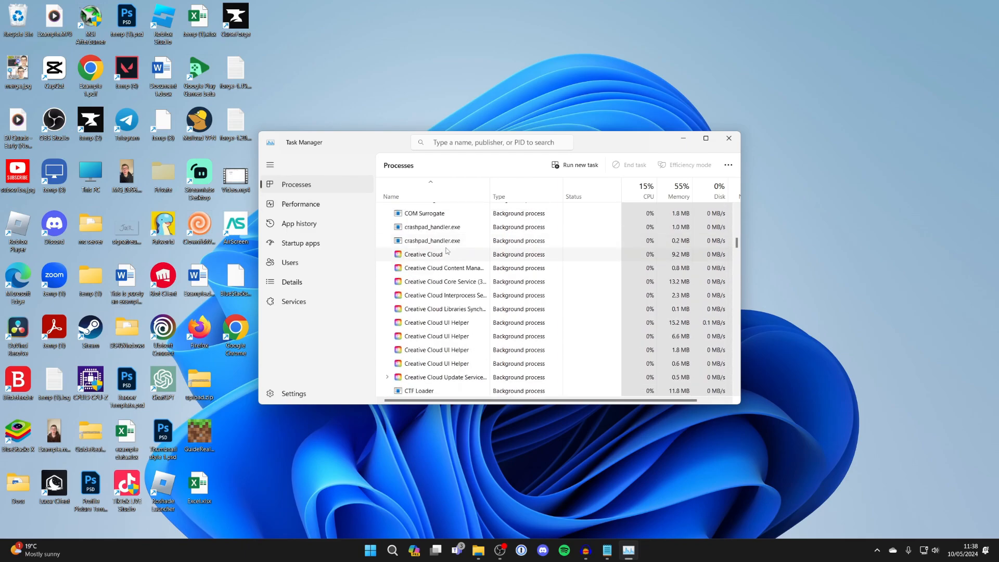
scroll("down", 3)
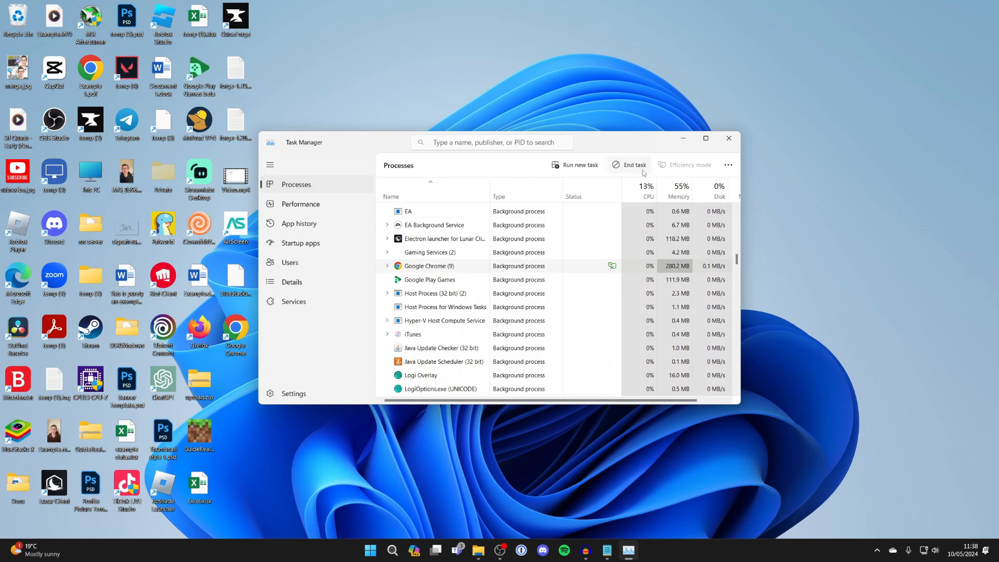
left_click(729, 138)
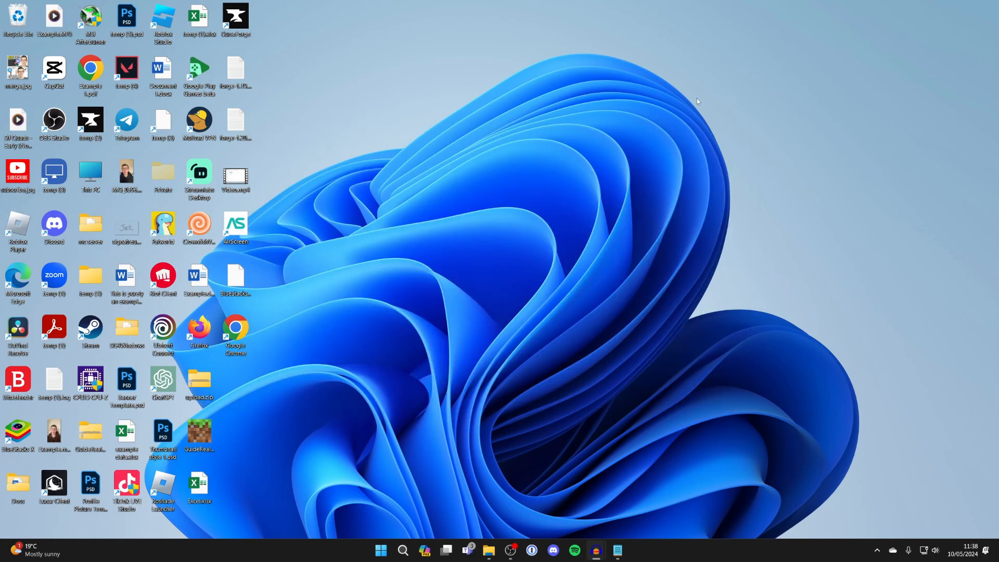
mouse_move(441, 447)
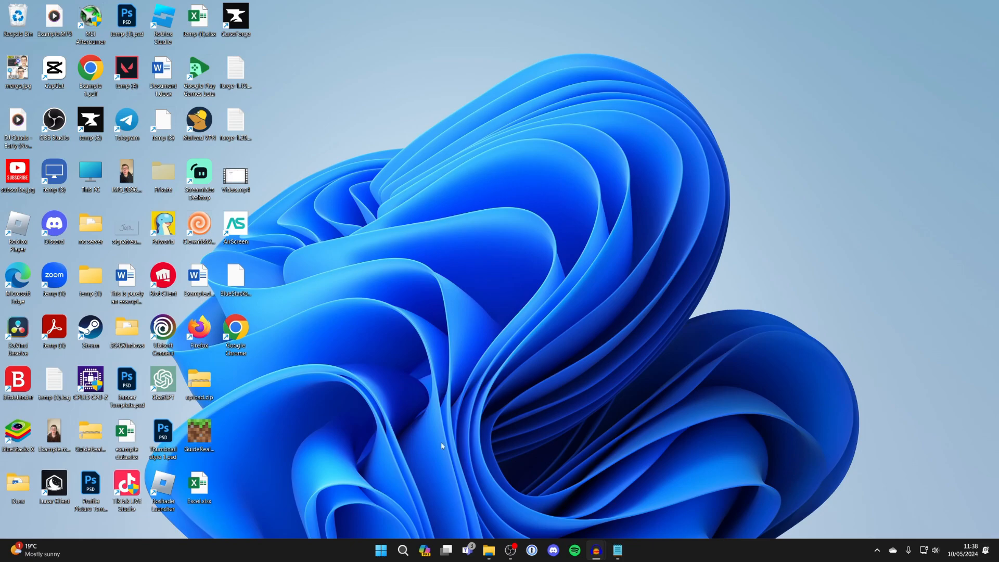
Step: Search for 'goog' and open the Google Chrome result's file location
left_click(402, 551)
type("goog")
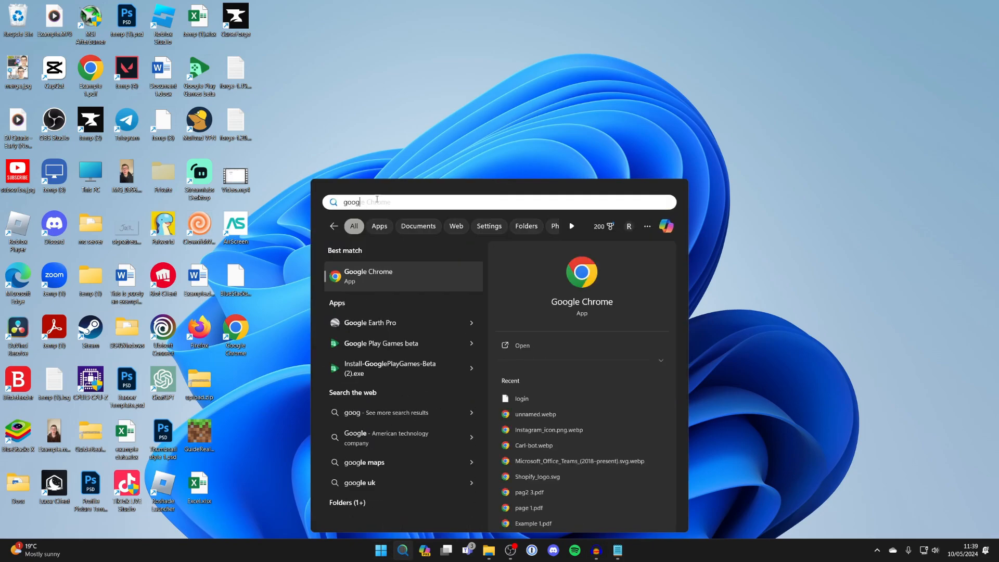
right_click(368, 276)
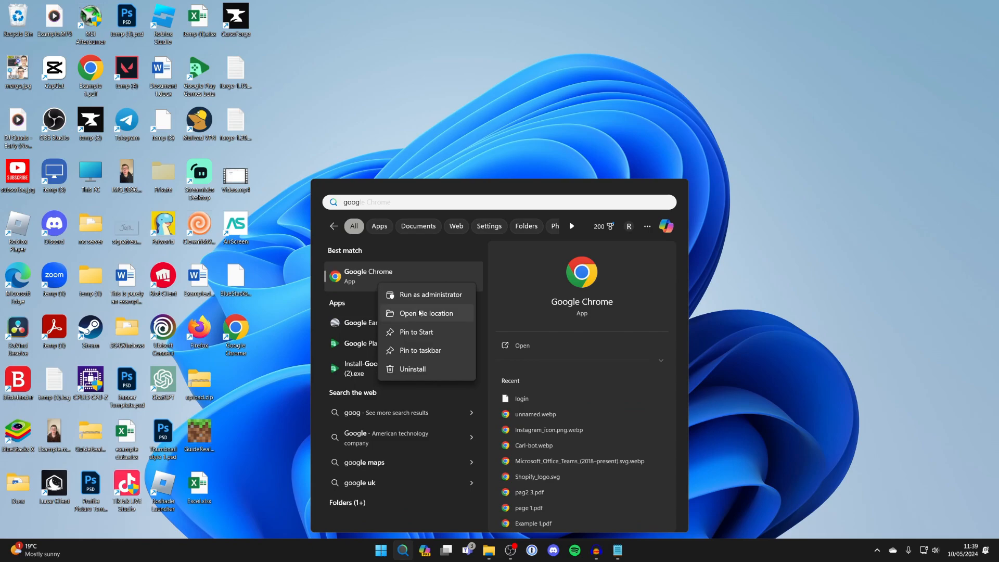
left_click(426, 314)
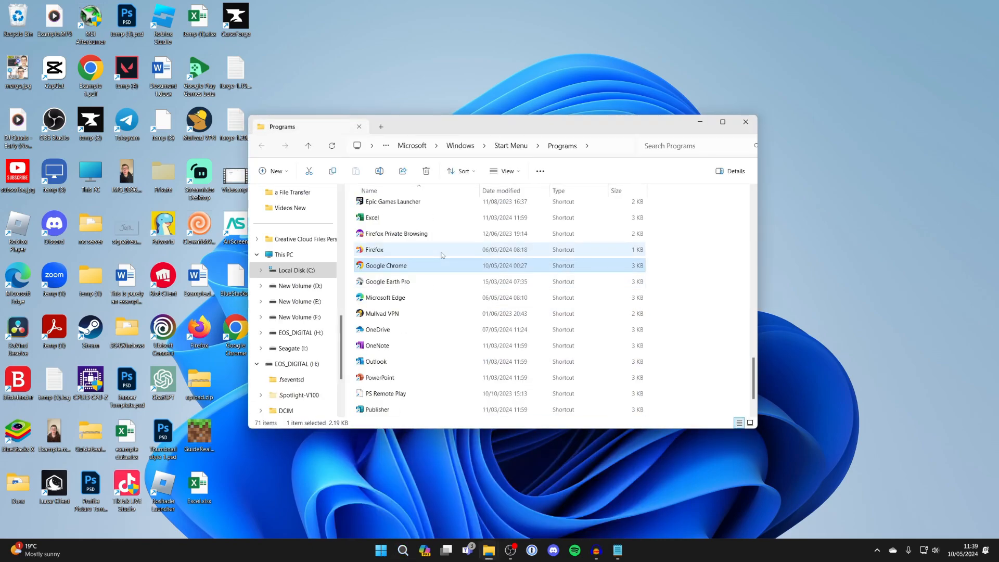
mouse_move(394, 268)
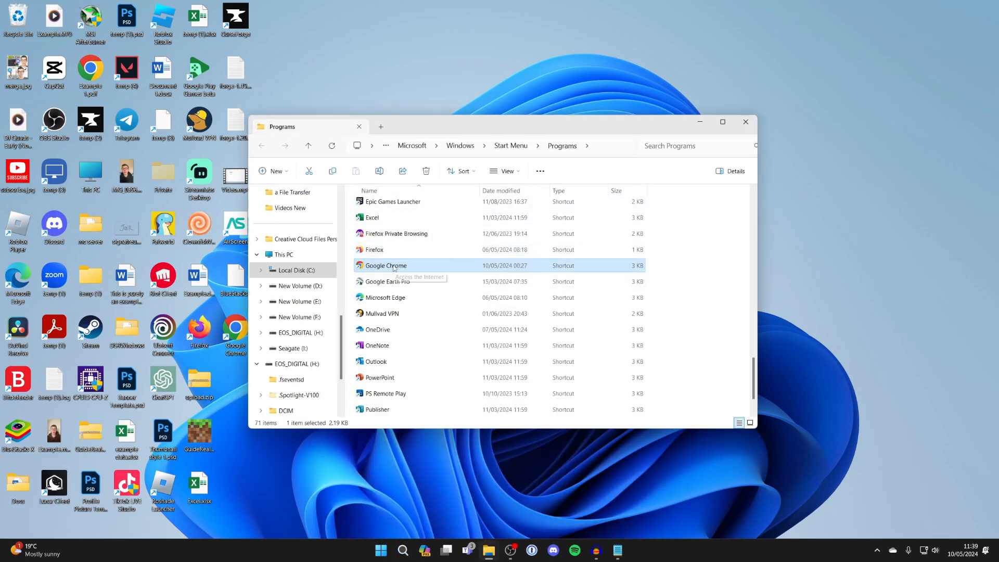
Step: Follow the Chrome shortcut to the Program Files Chrome Application folder containing chrome.exe
right_click(387, 265)
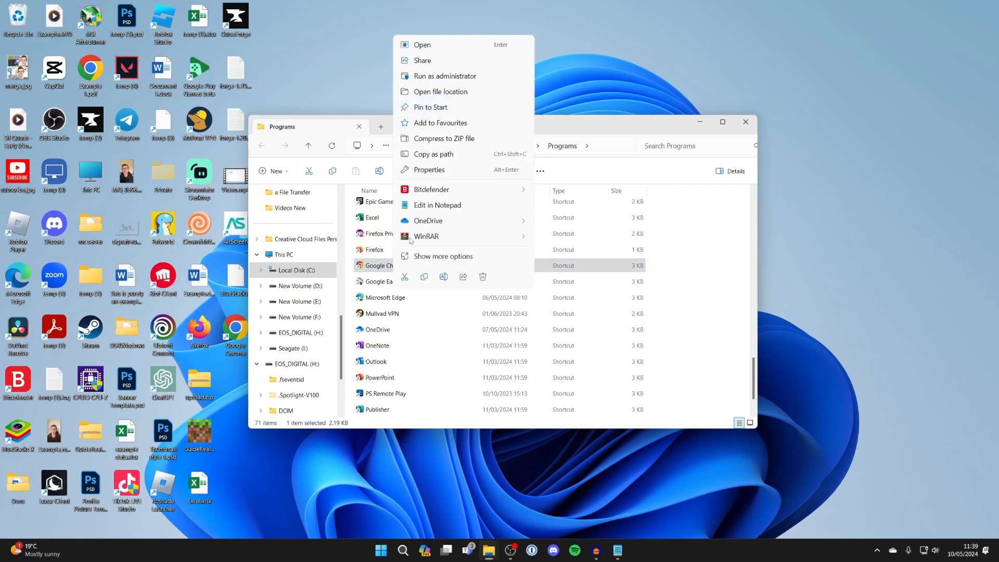
left_click(441, 91)
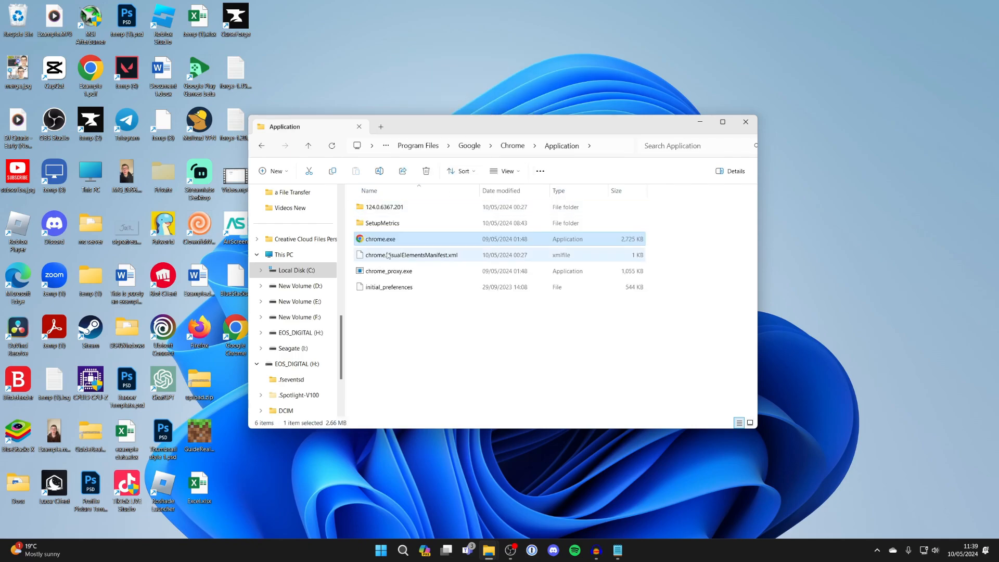
mouse_move(374, 242)
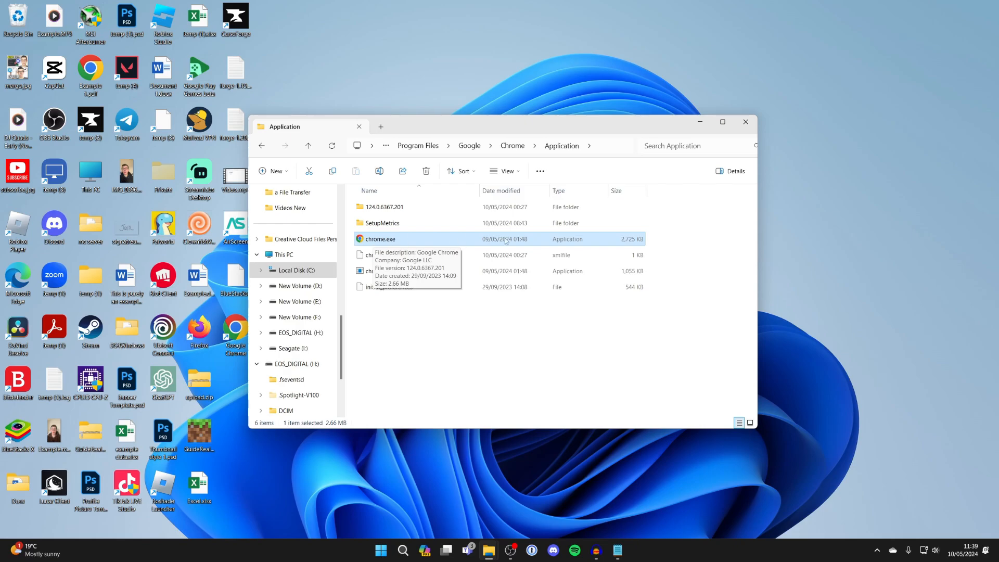
Step: Rename chrome.exe to chrome2.exe, approving the administrator permission prompt
key("F2")
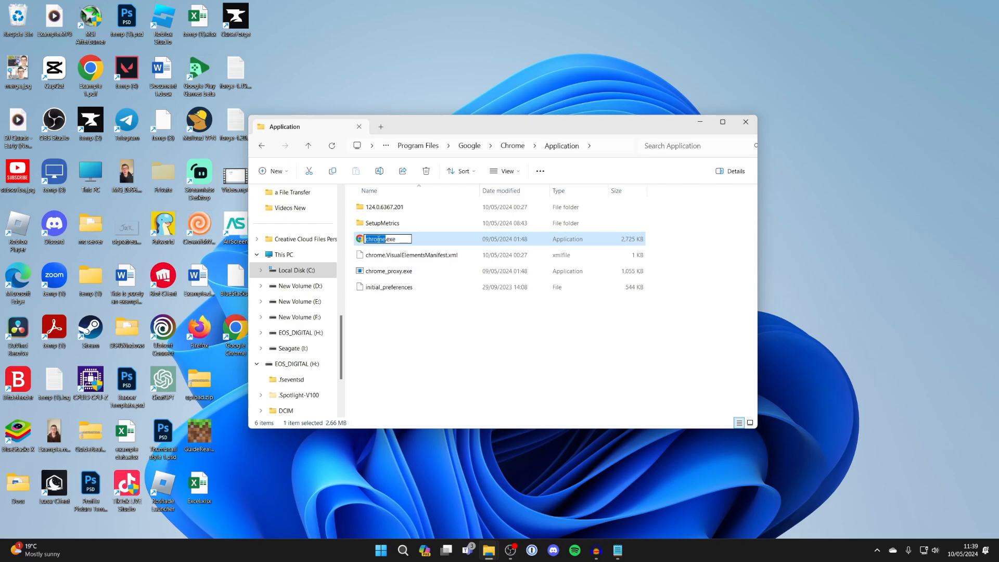
left_click(388, 239)
type("2")
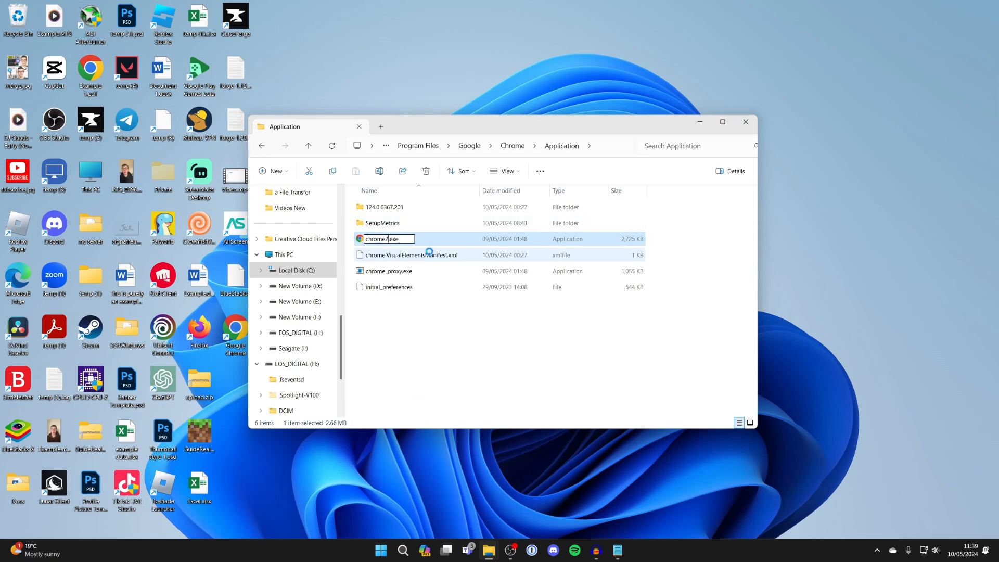
key("Enter")
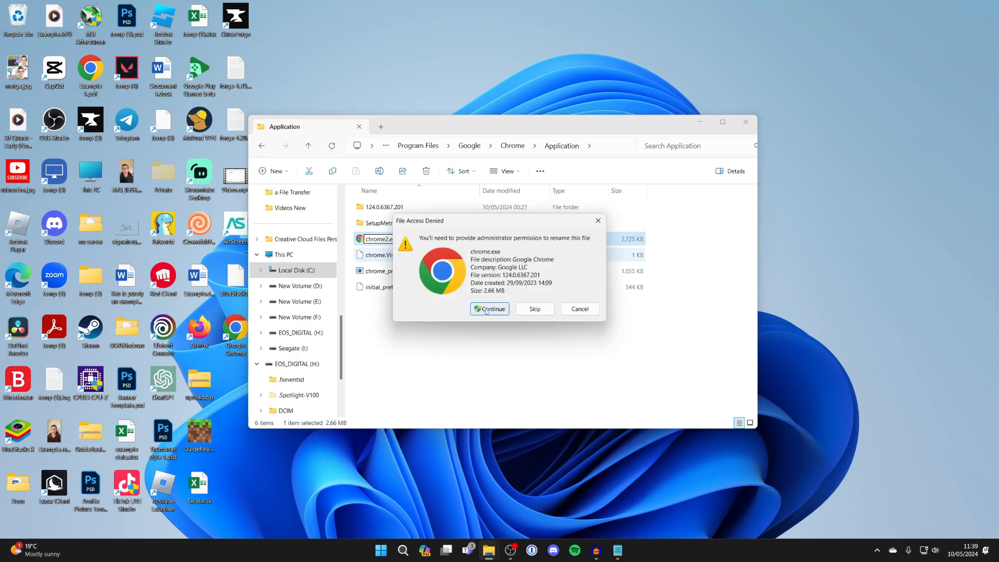
left_click(489, 309)
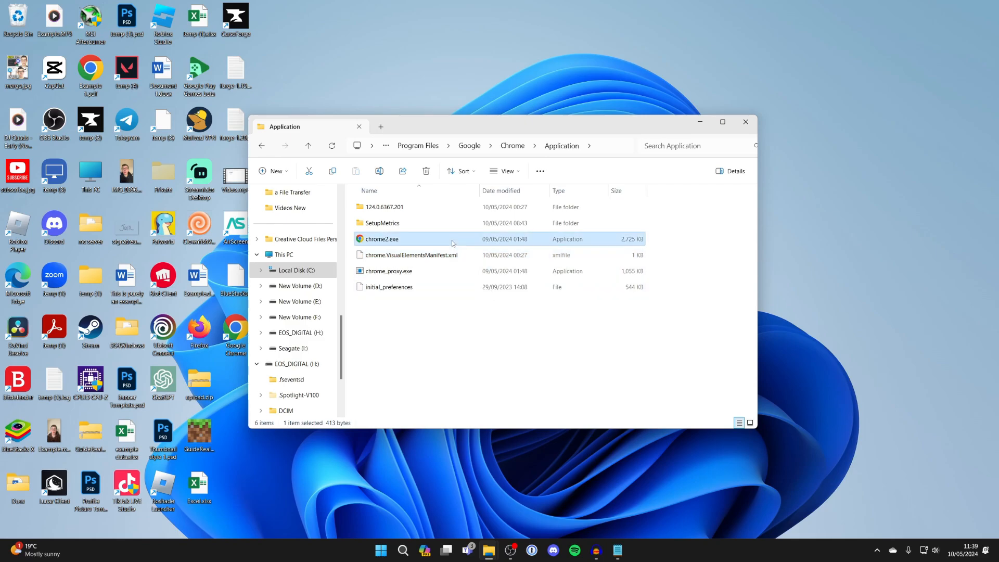
mouse_move(425, 247)
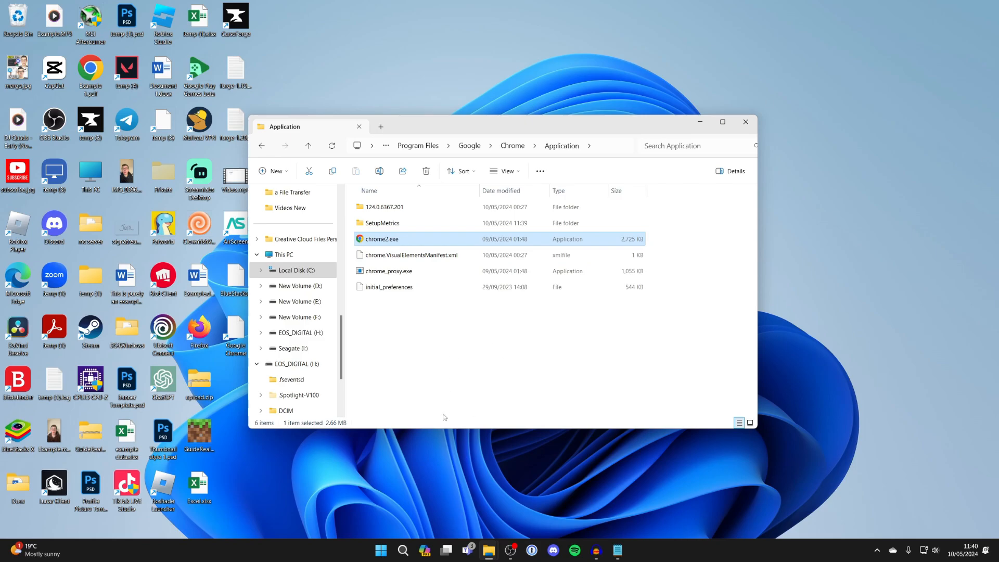
mouse_move(415, 456)
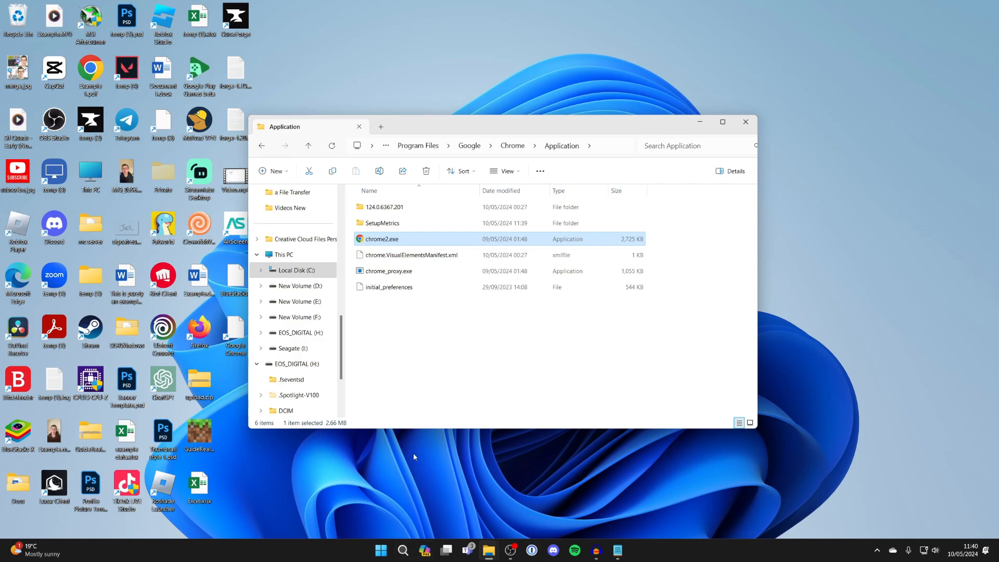
mouse_move(381, 556)
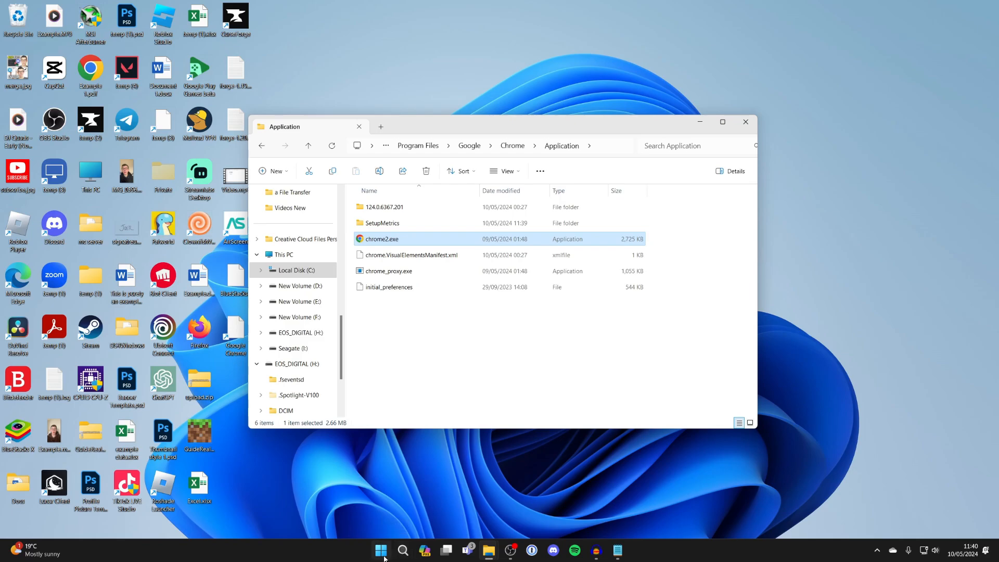
Step: Open Settings > Installed apps and uninstall Google Chrome from its options menu
left_click(382, 550)
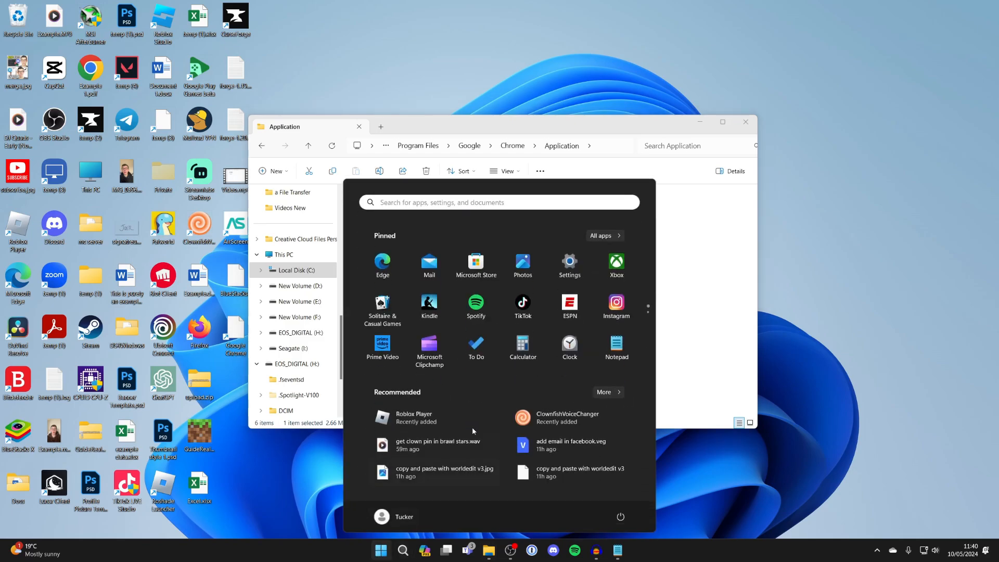
left_click(569, 265)
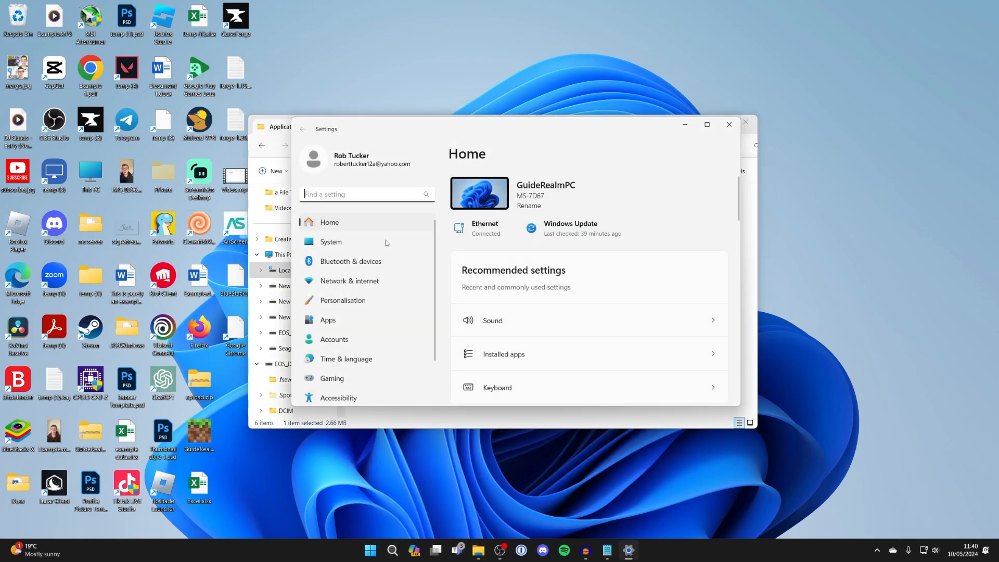
left_click(328, 319)
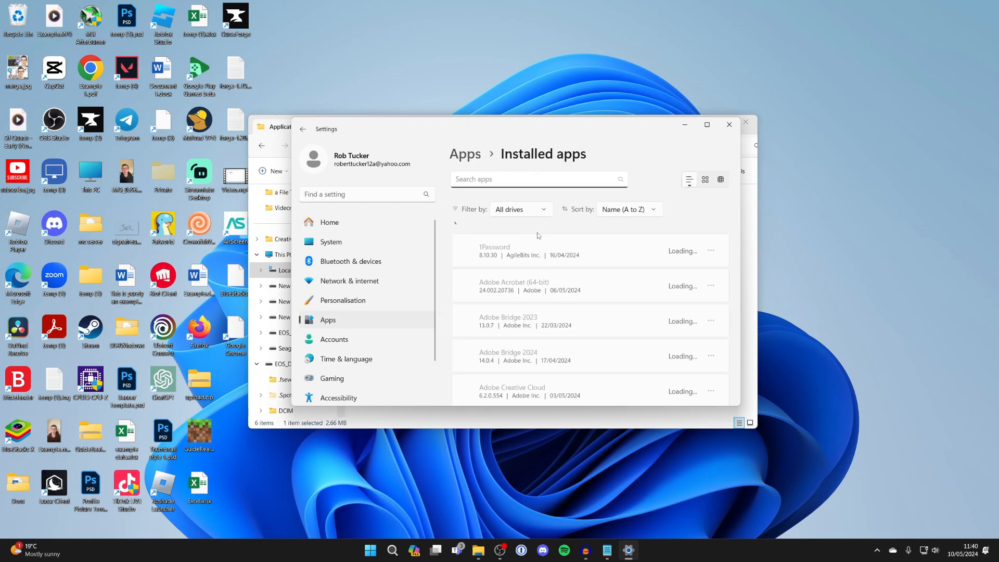
scroll("down", 3)
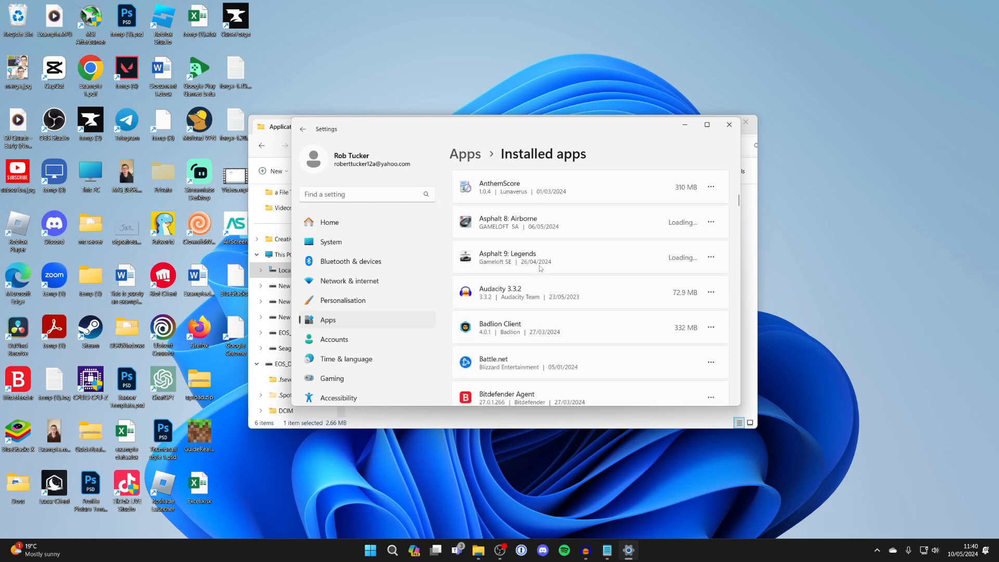
scroll("down", 3)
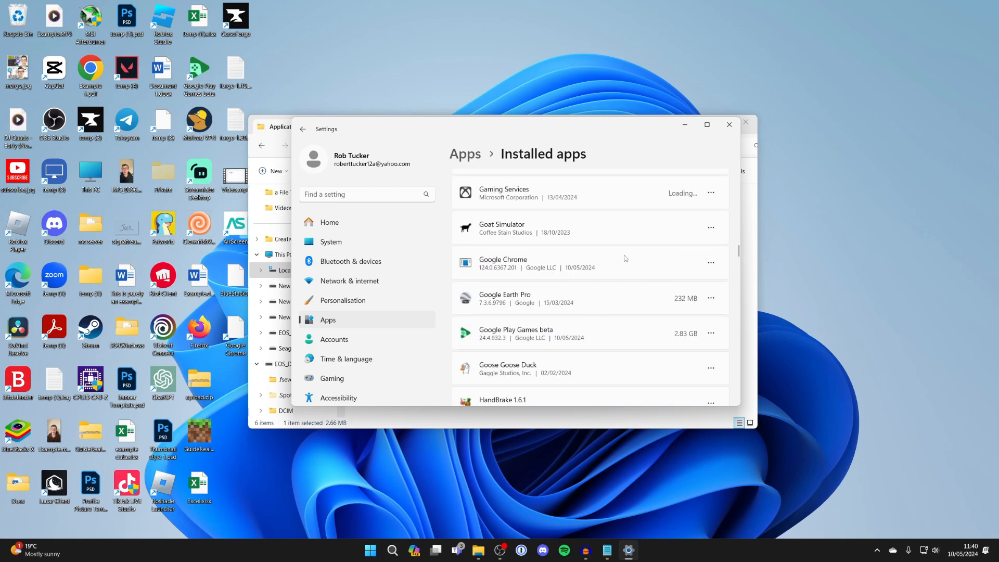
left_click(711, 262)
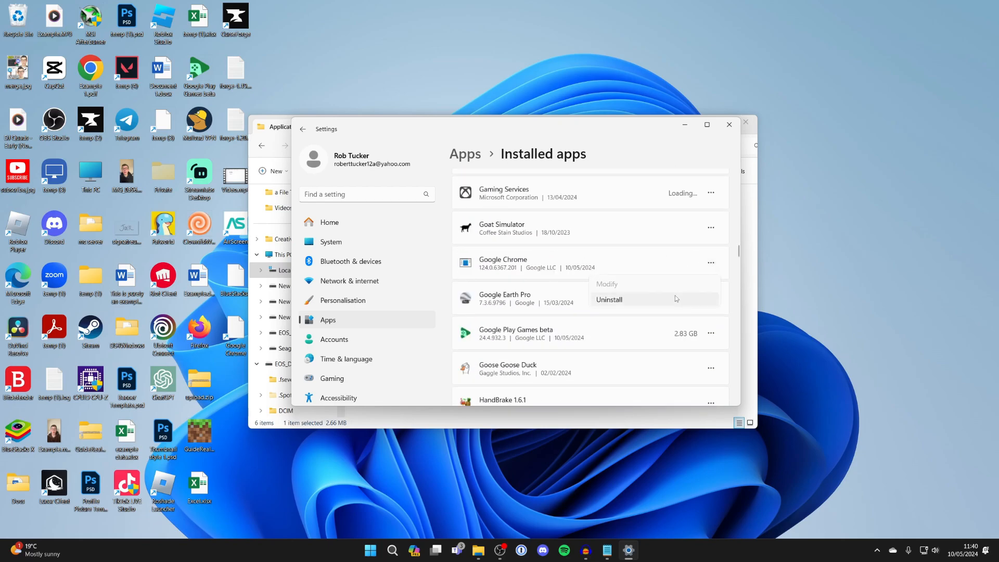
left_click(609, 299)
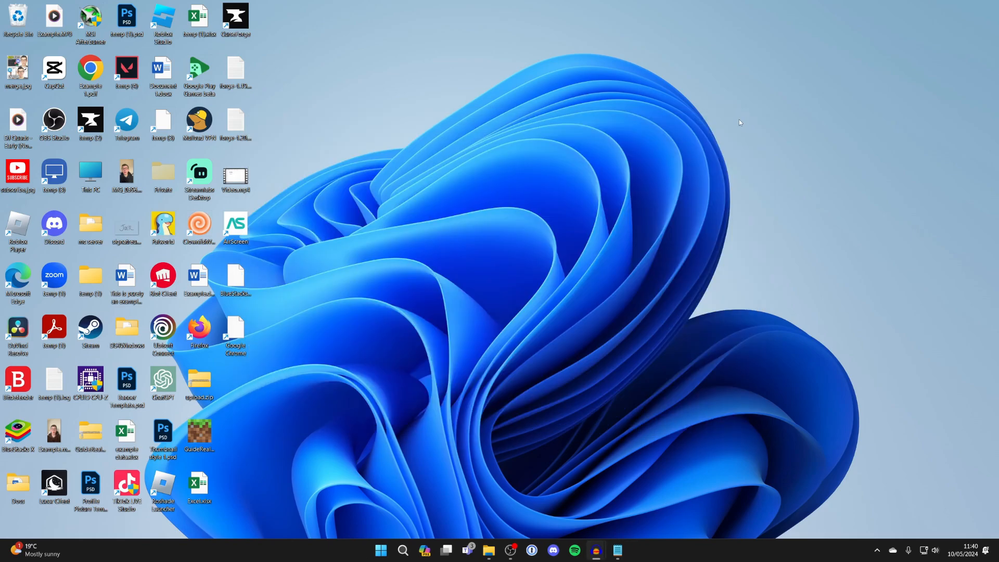
mouse_move(728, 128)
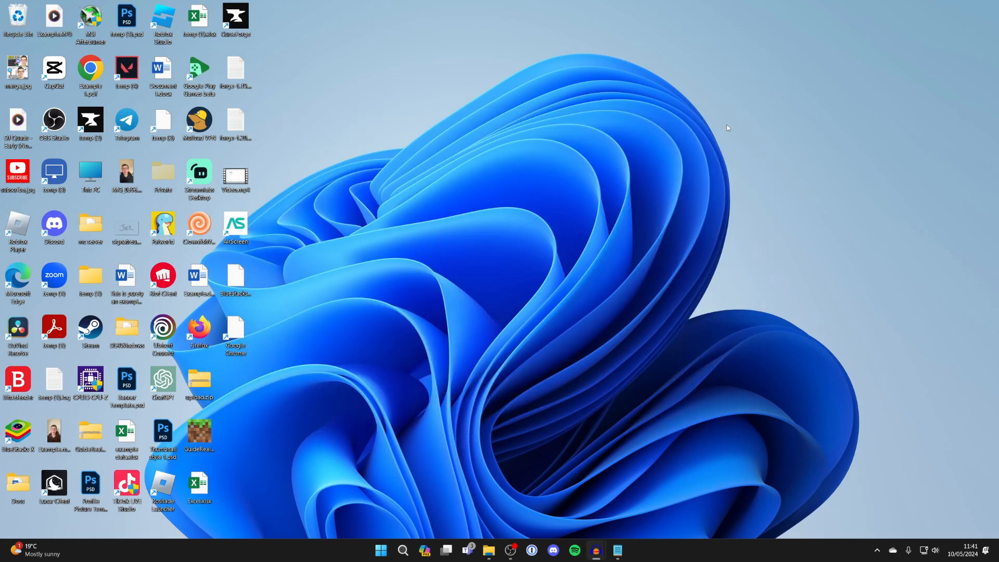